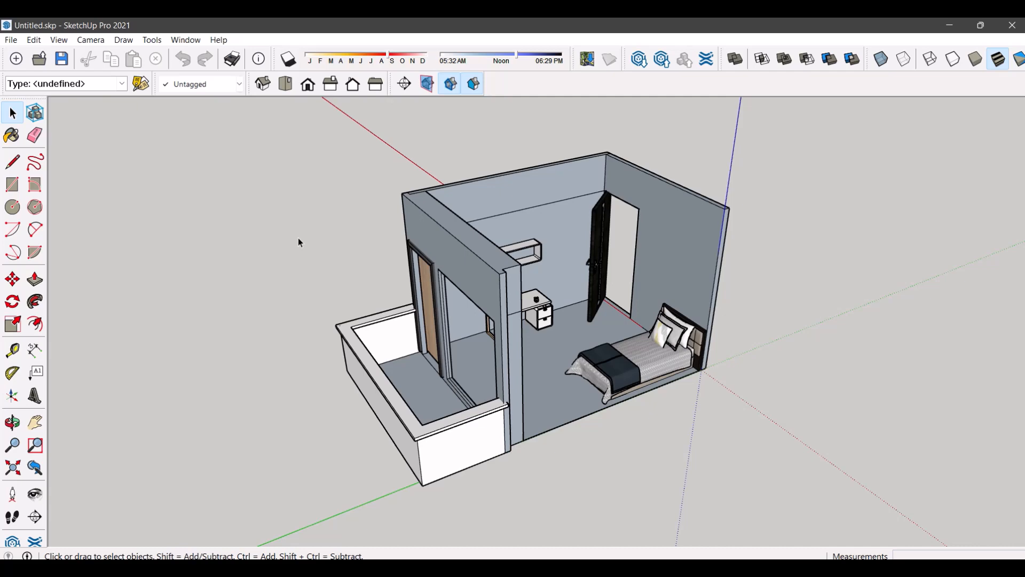
{"action": "mouse_move", "coordinate": [572, 273]}
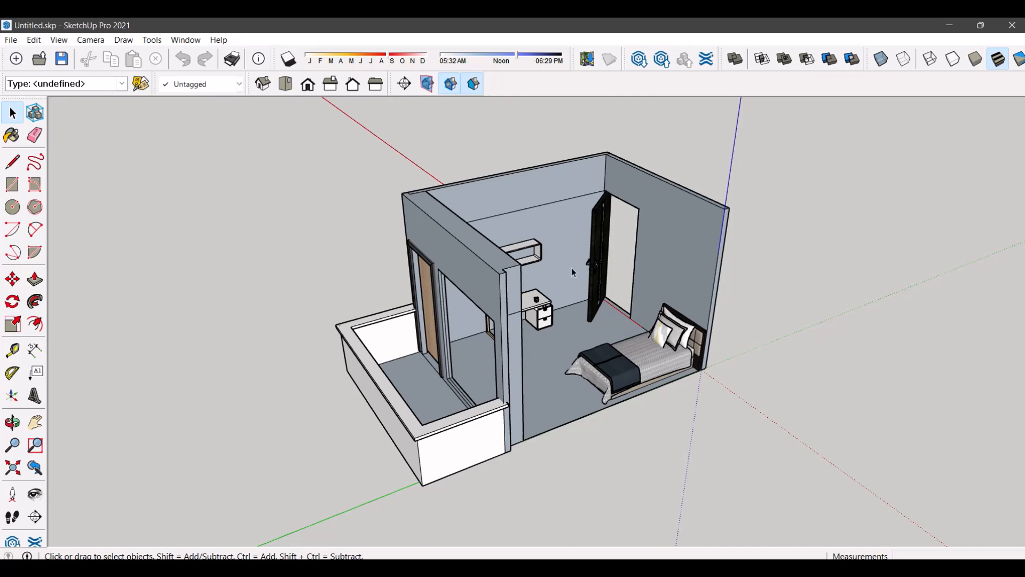
{"action": "mouse_move", "coordinate": [850, 244]}
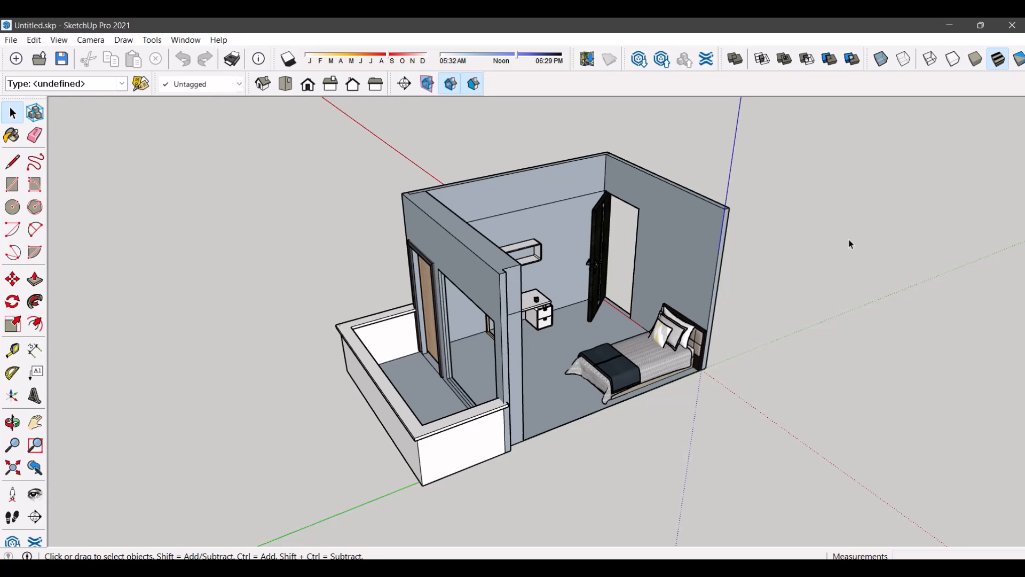
{"action": "mouse_move", "coordinate": [89, 136]}
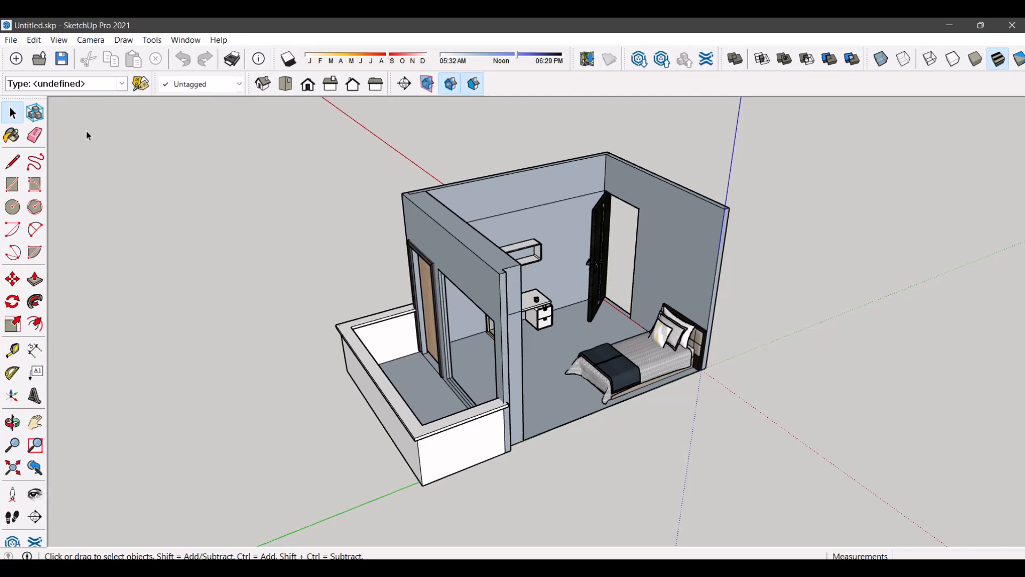
Enable the standard Views toolbar via the Toolbars dialog and close it
{"action": "left_click", "coordinate": [58, 40]}
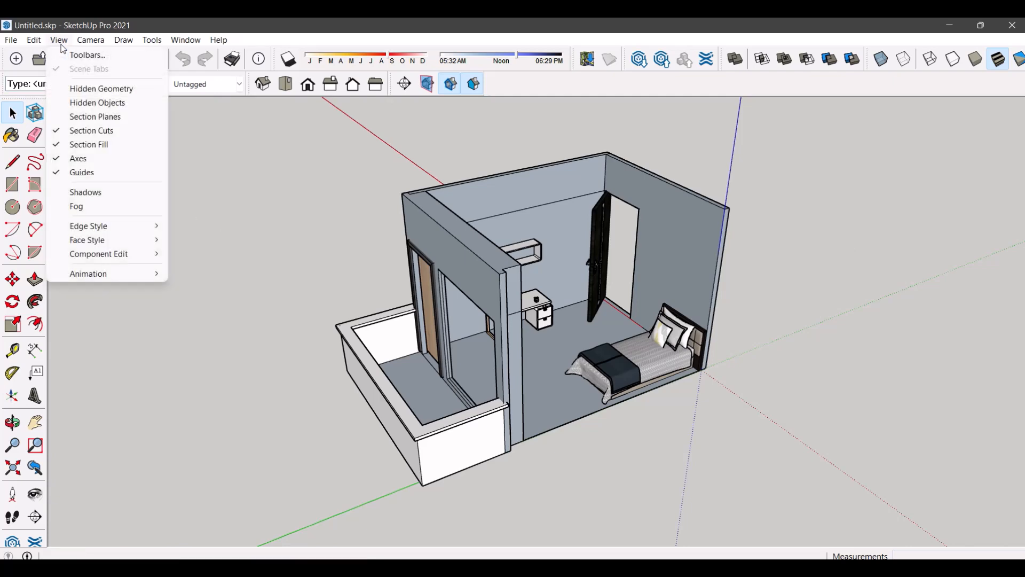
{"action": "left_click", "coordinate": [87, 55]}
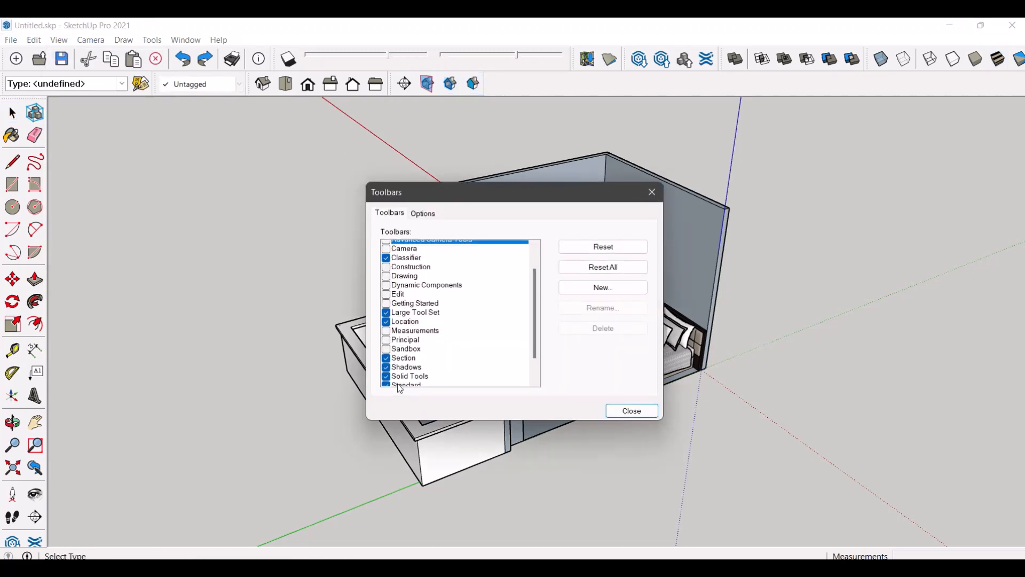
{"action": "left_click", "coordinate": [386, 371]}
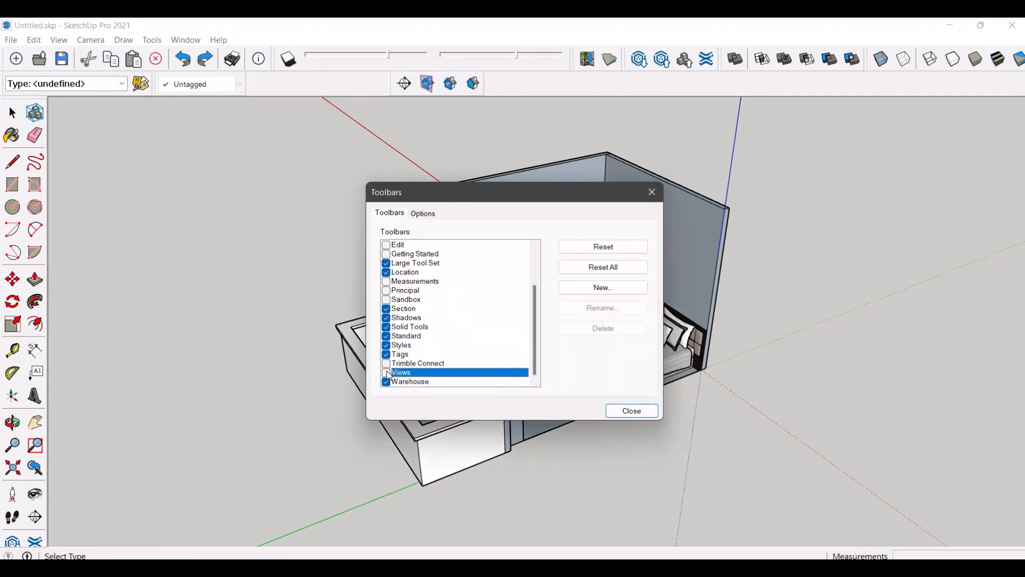
{"action": "left_click", "coordinate": [386, 371]}
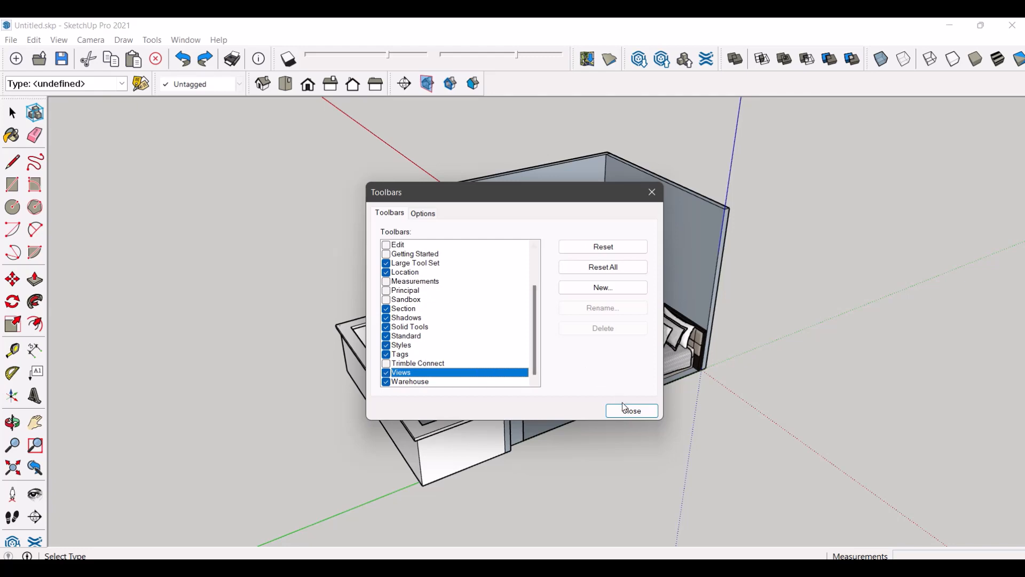
{"action": "left_click", "coordinate": [630, 410]}
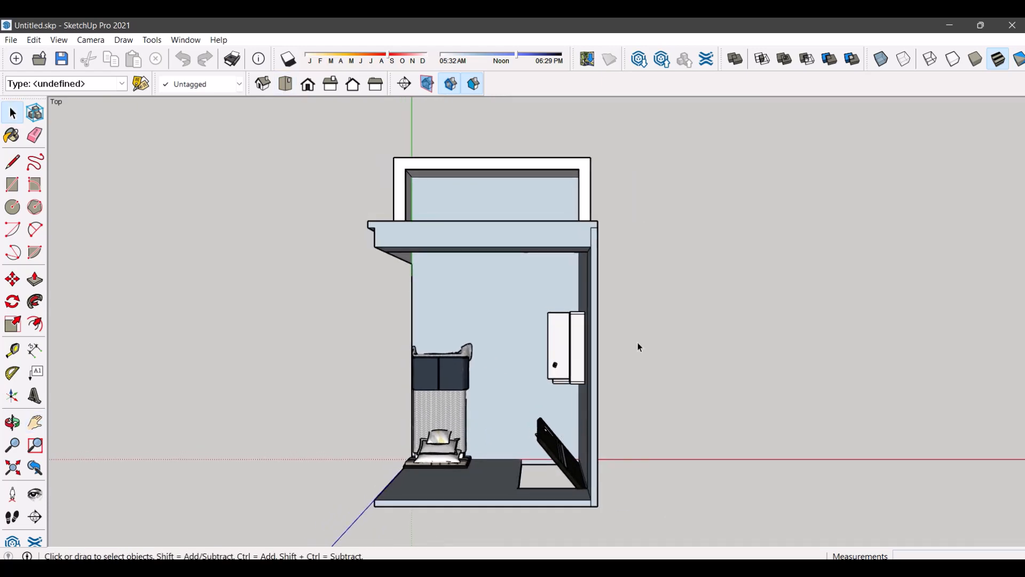
Turn on the Styles toolbar from the Toolbars dialog
{"action": "left_click", "coordinate": [58, 40]}
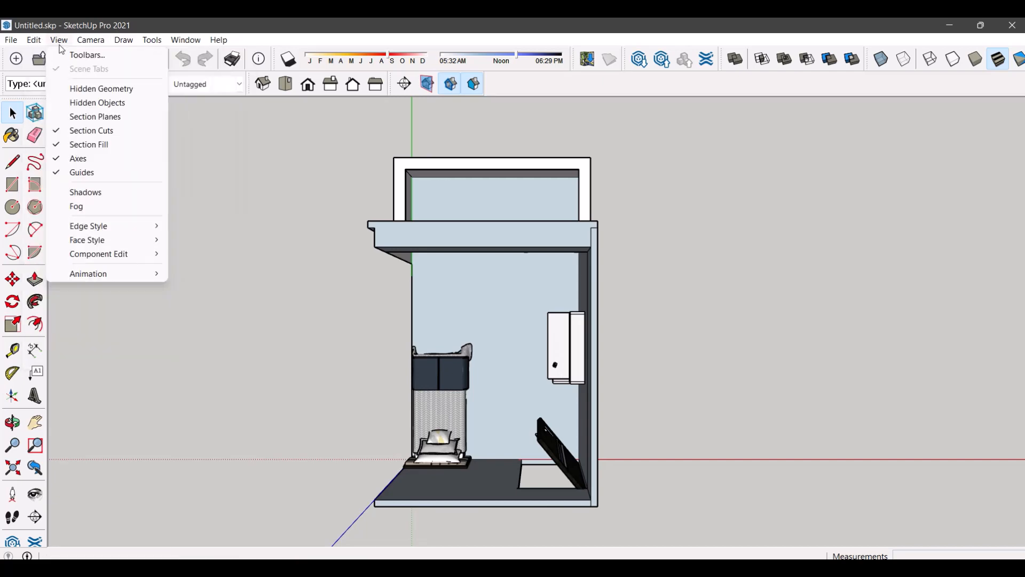
{"action": "left_click", "coordinate": [87, 54]}
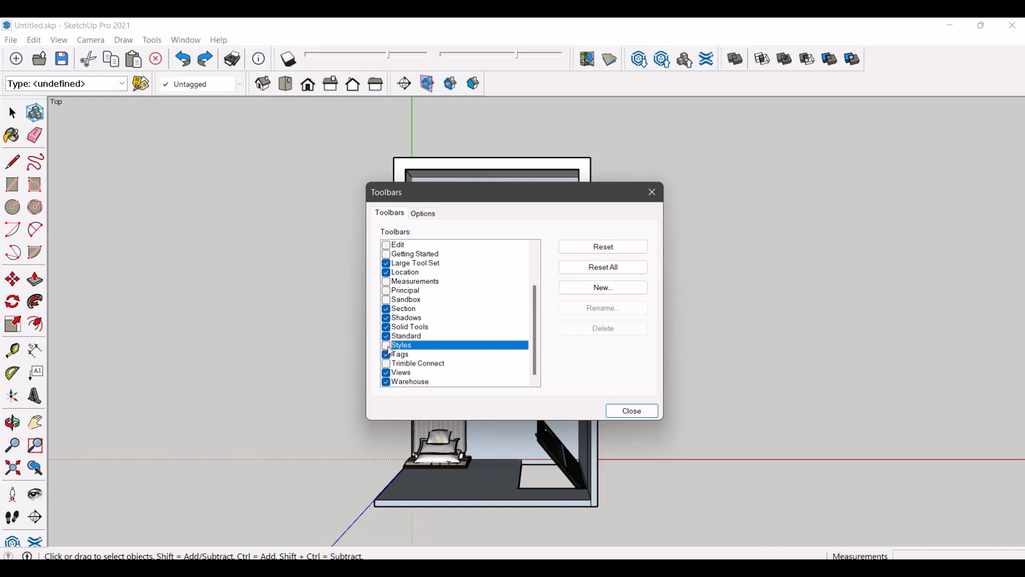
{"action": "left_click", "coordinate": [387, 345]}
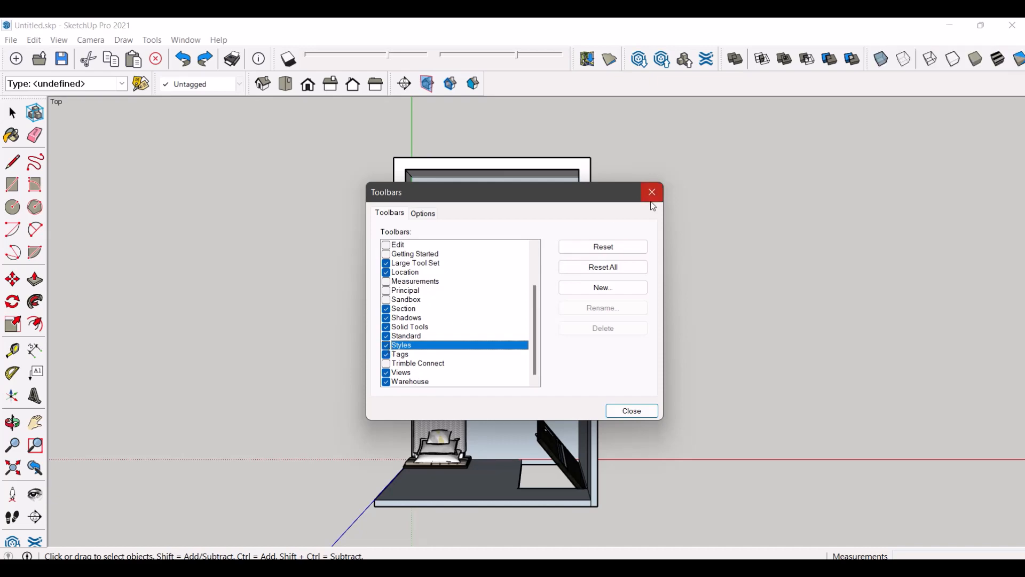
Try Shaded with Textures and Wireframe, then set the plan to Hidden Line style
{"action": "left_click", "coordinate": [651, 191]}
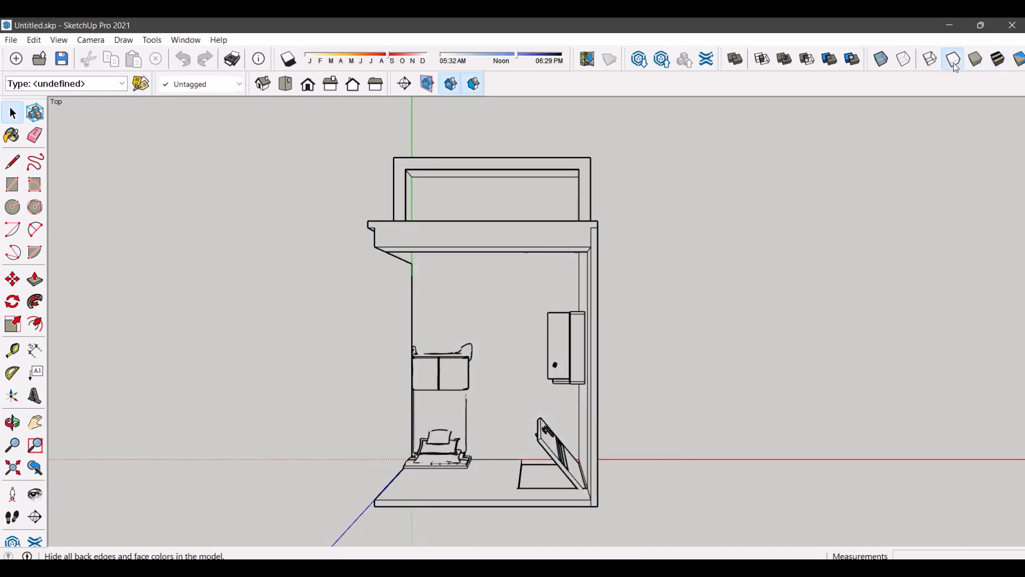
{"action": "left_click", "coordinate": [974, 59]}
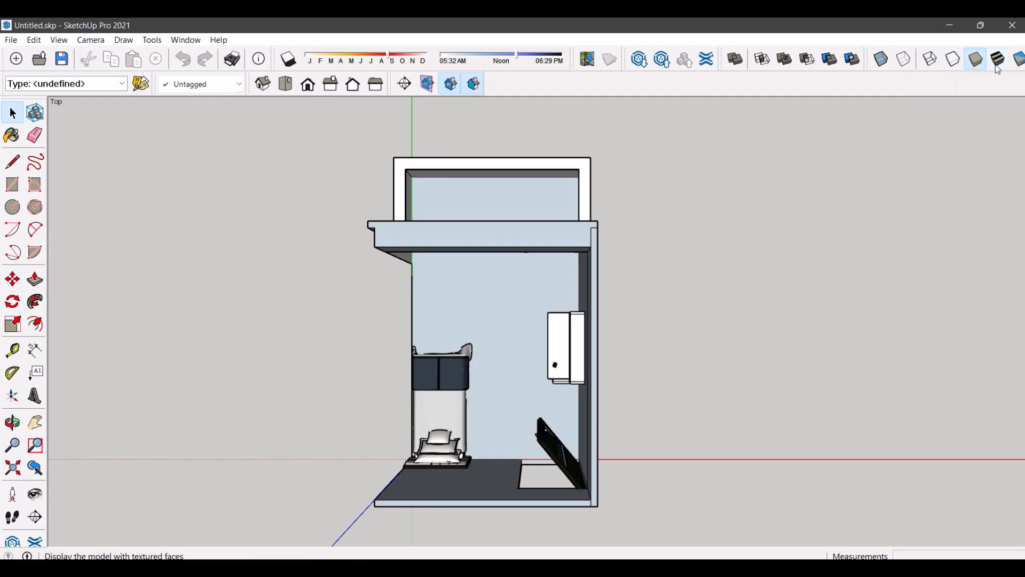
{"action": "left_click", "coordinate": [953, 59]}
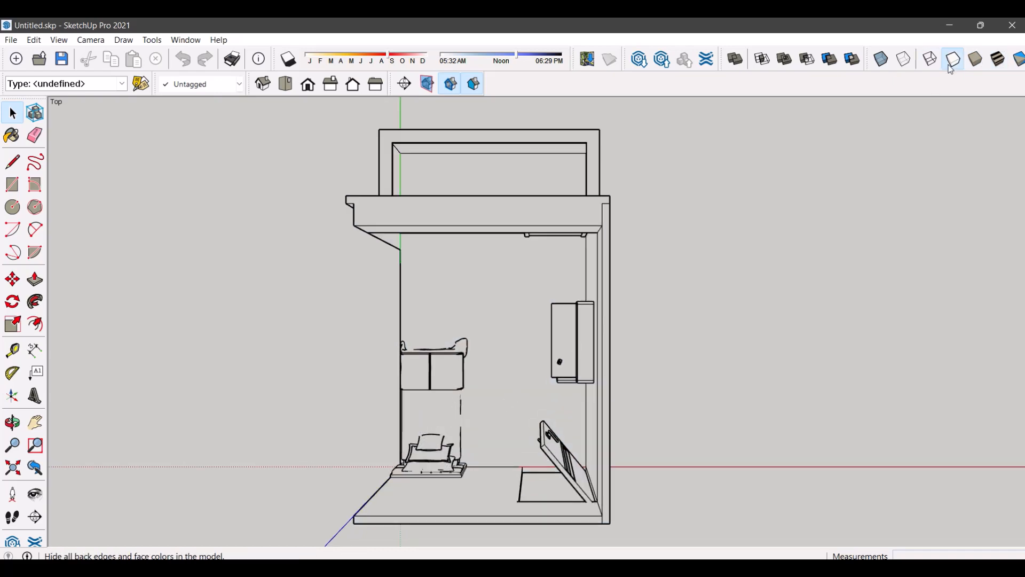
{"action": "left_click", "coordinate": [928, 59]}
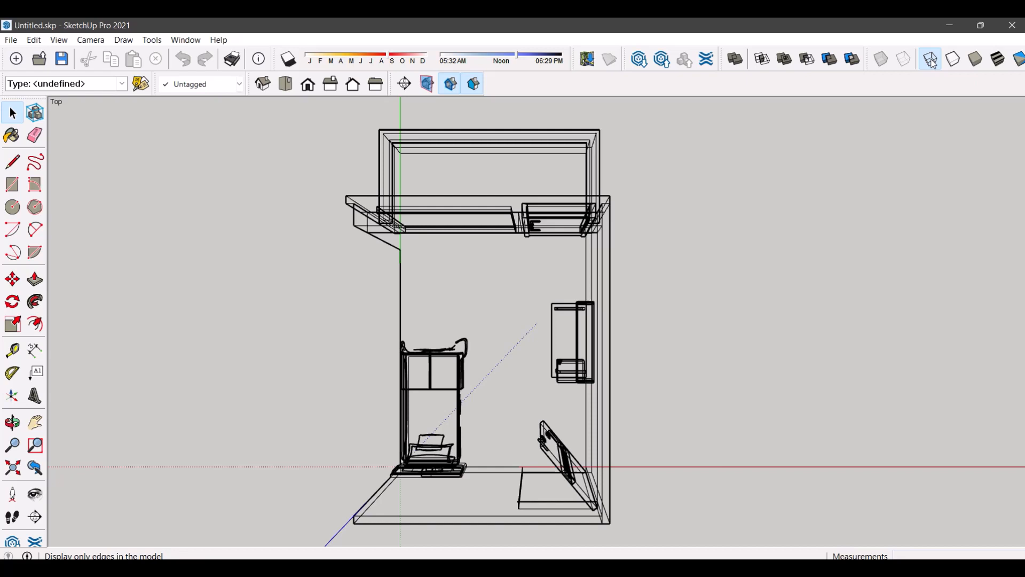
{"action": "left_click", "coordinate": [953, 59]}
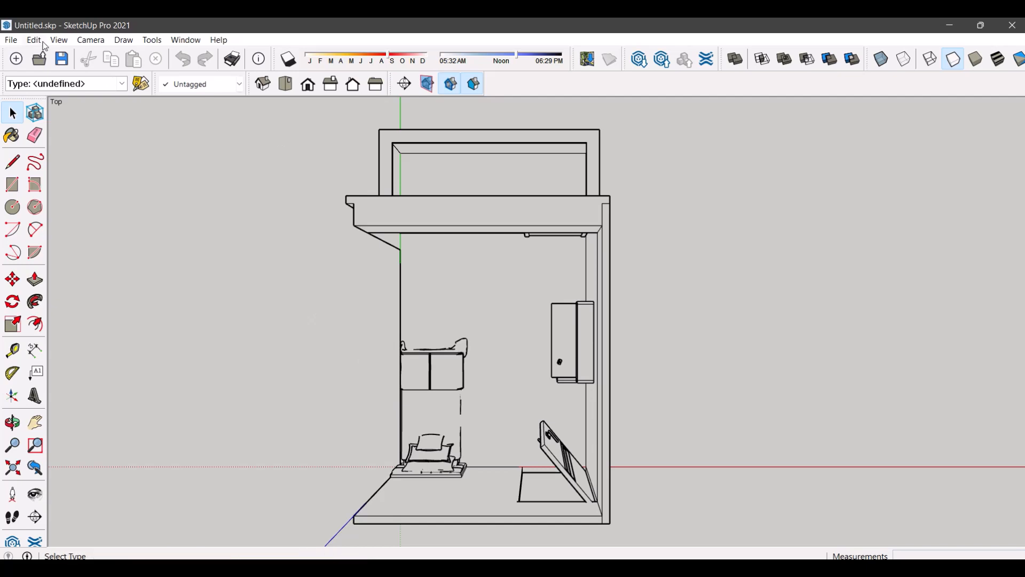
Switch the camera to Parallel Projection and begin a 2D Graphic export
{"action": "left_click", "coordinate": [89, 39]}
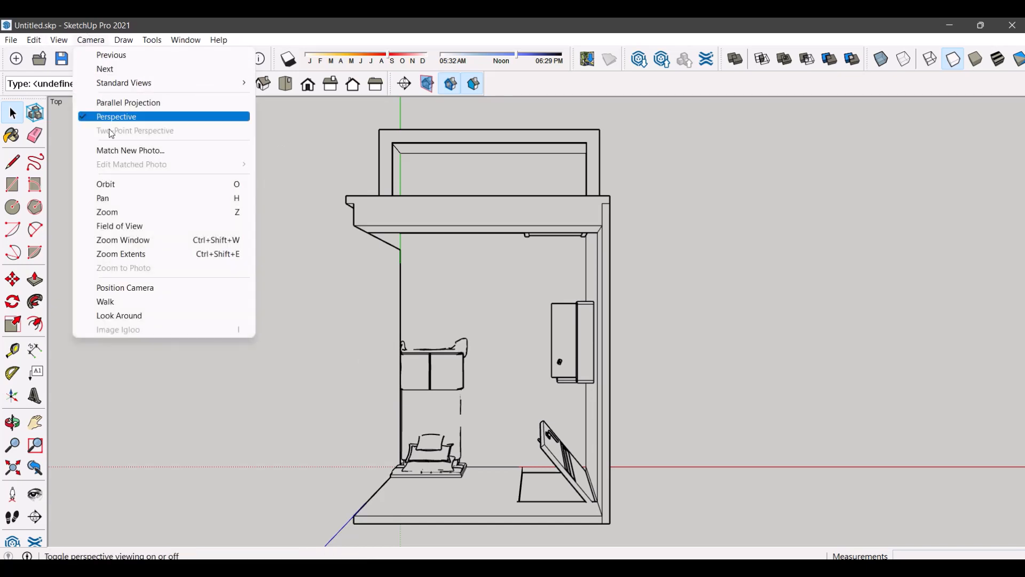
{"action": "left_click", "coordinate": [119, 226]}
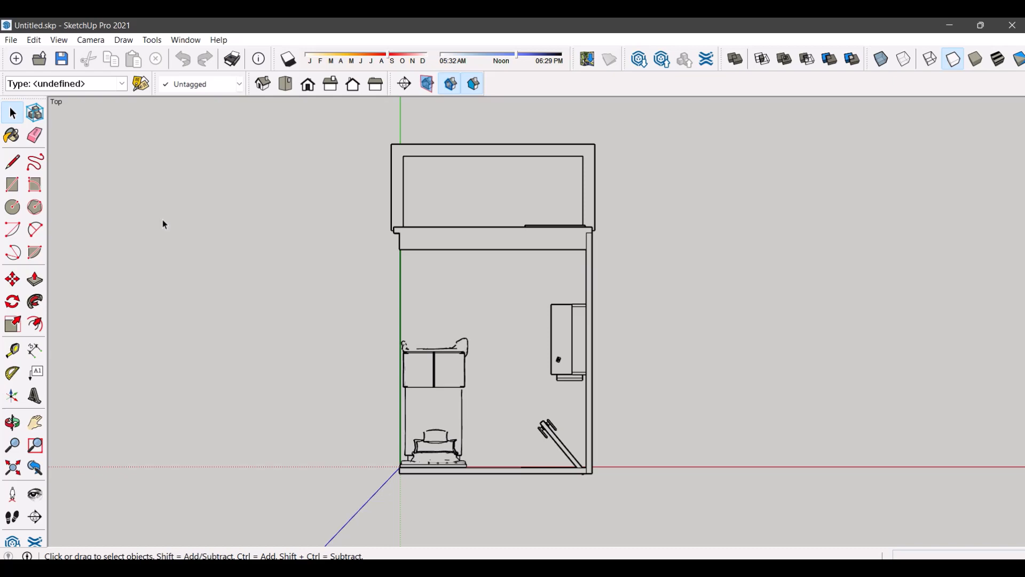
{"action": "left_click", "coordinate": [11, 40]}
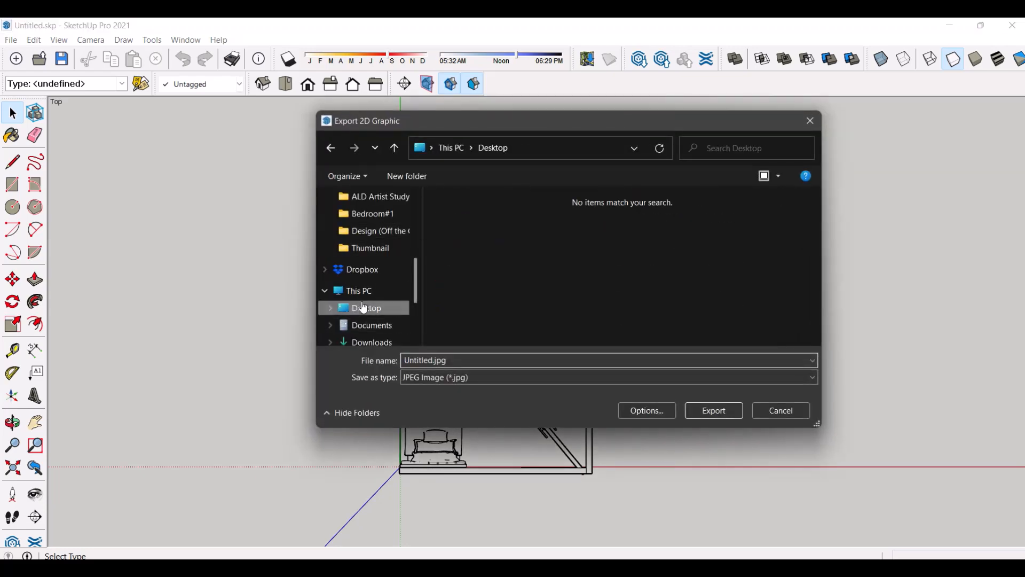
Export the top-view plan as a JPEG named Plan
{"action": "left_click", "coordinate": [425, 360]}
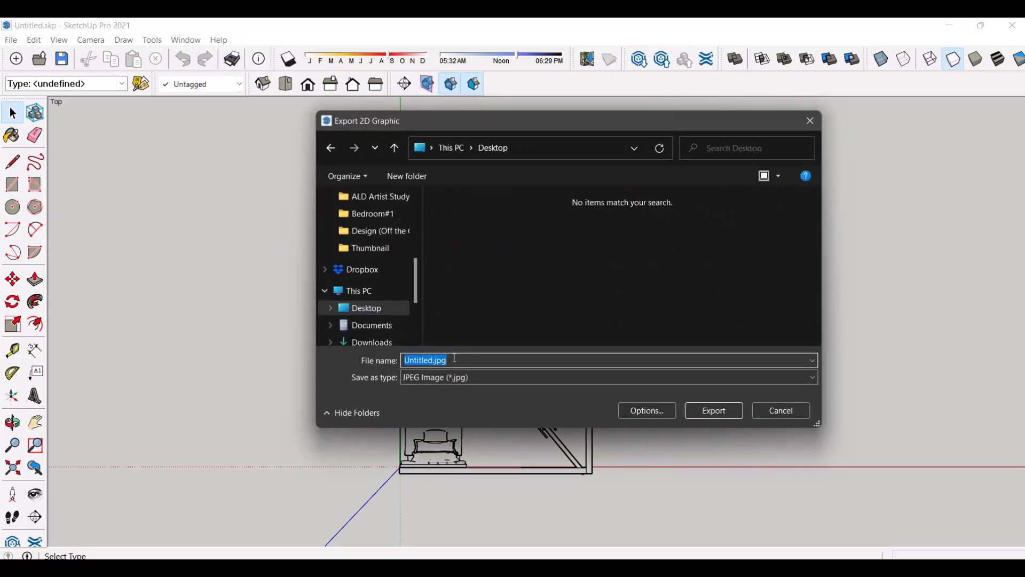
{"action": "type", "text": "Plan"}
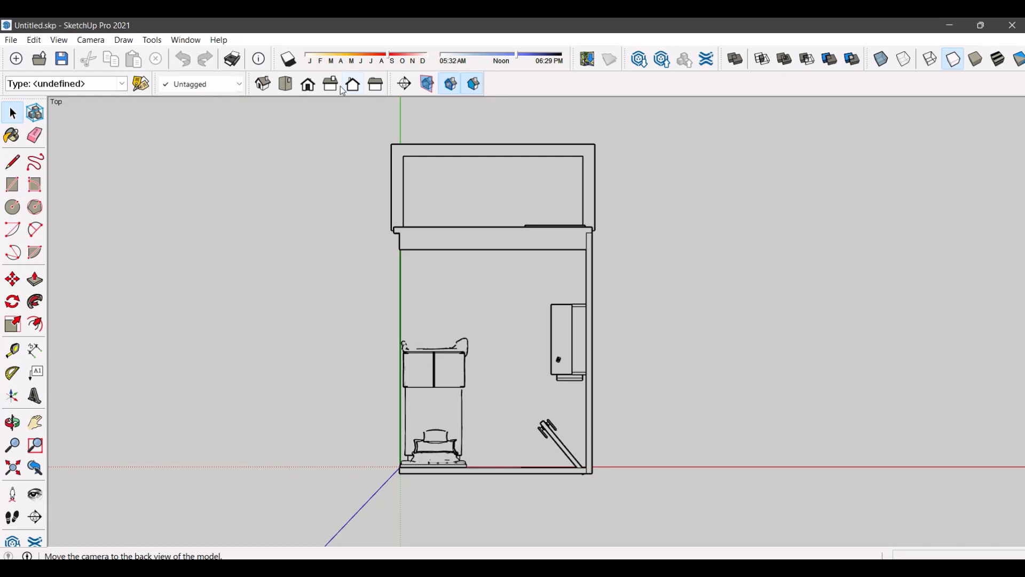
Switch to the Left elevation view and start an export from the File menu
{"action": "left_click", "coordinate": [330, 83]}
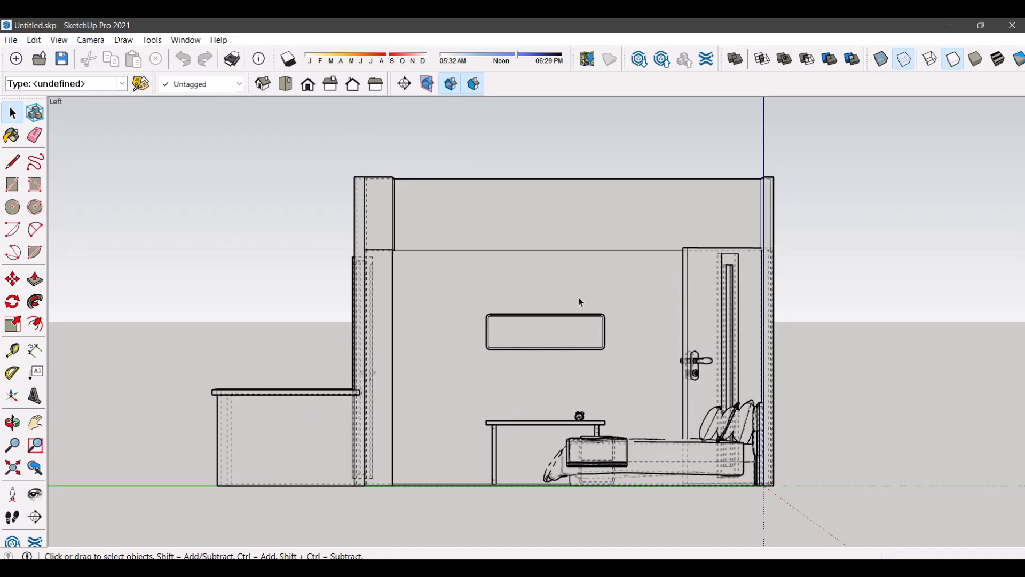
{"action": "left_click", "coordinate": [10, 40]}
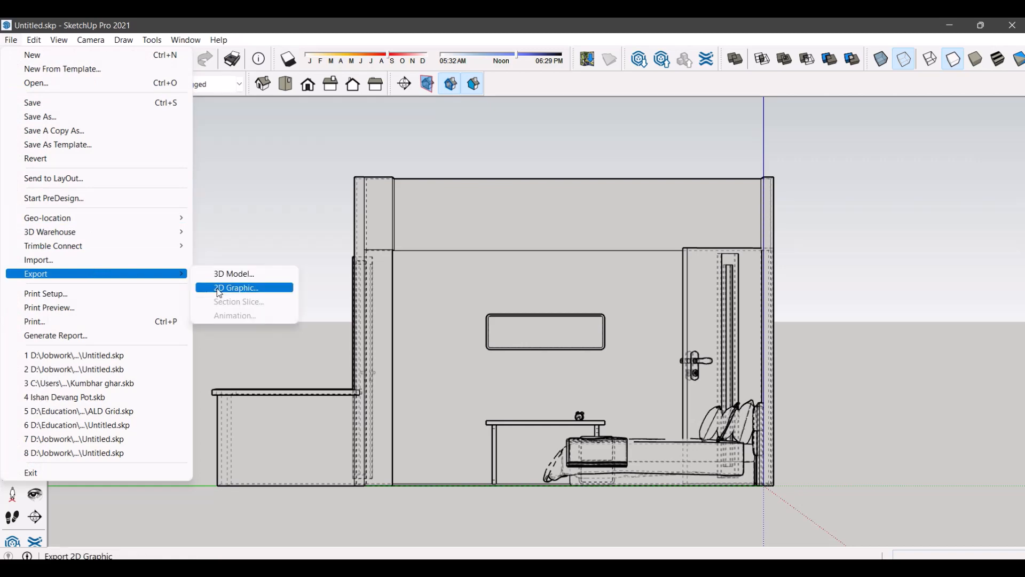
Export the side elevation as a 2D JPEG named Eleva
{"action": "left_click", "coordinate": [236, 288]}
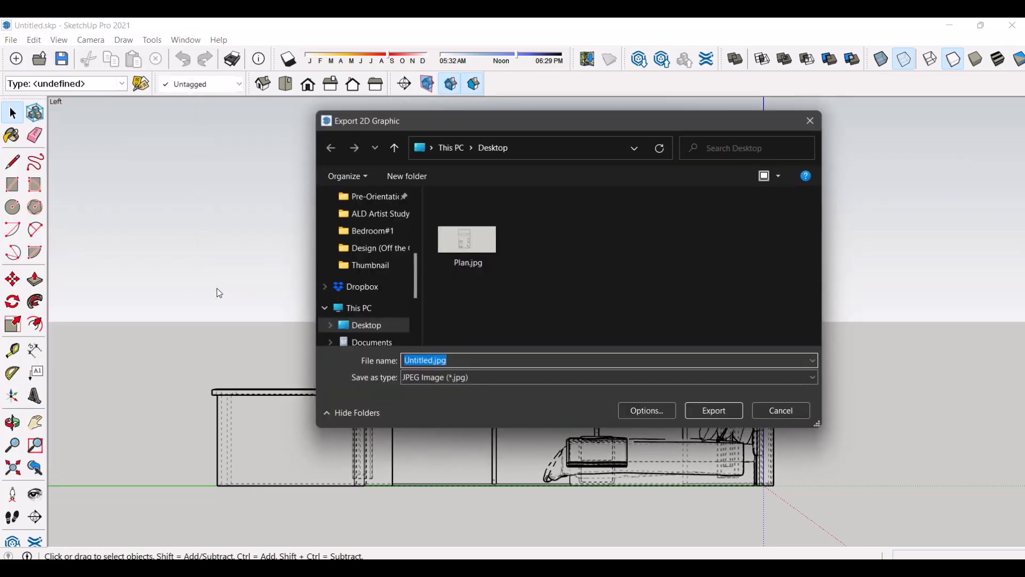
{"action": "type", "text": "Eleva"}
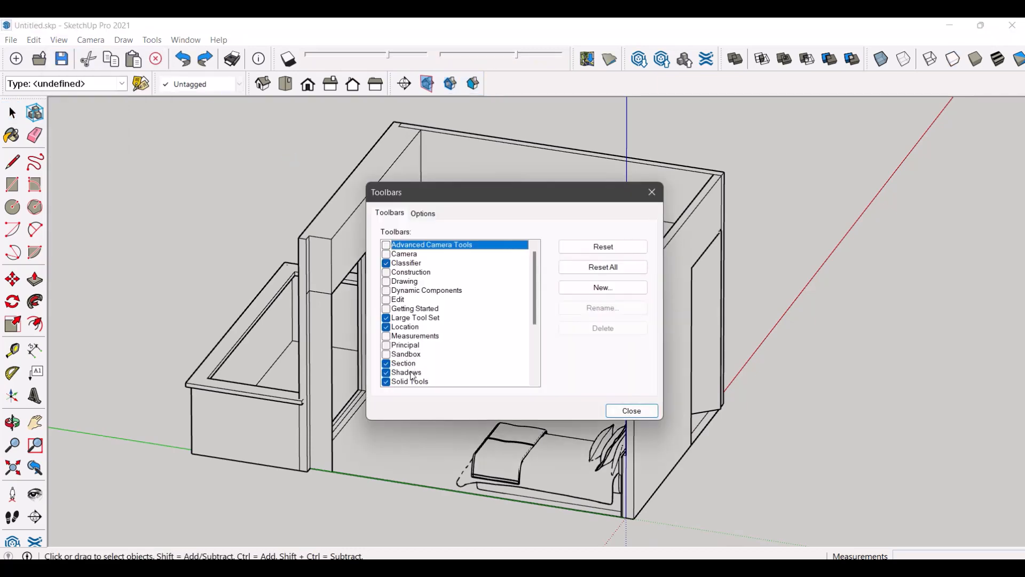
Enable the Section toolbar and place Section 1 on the outer wall face near the balcony
{"action": "left_click", "coordinate": [404, 363]}
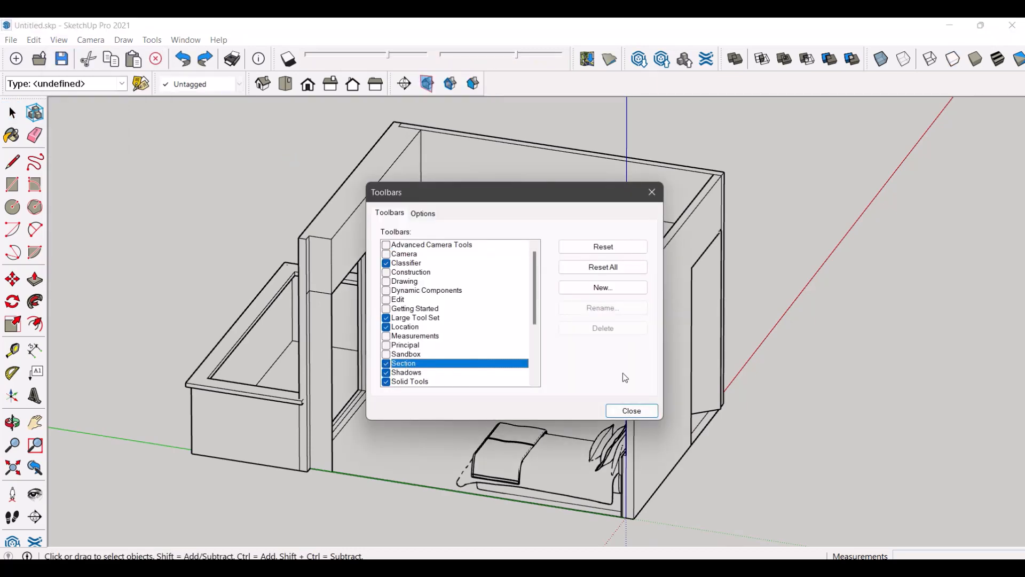
{"action": "left_click", "coordinate": [630, 410]}
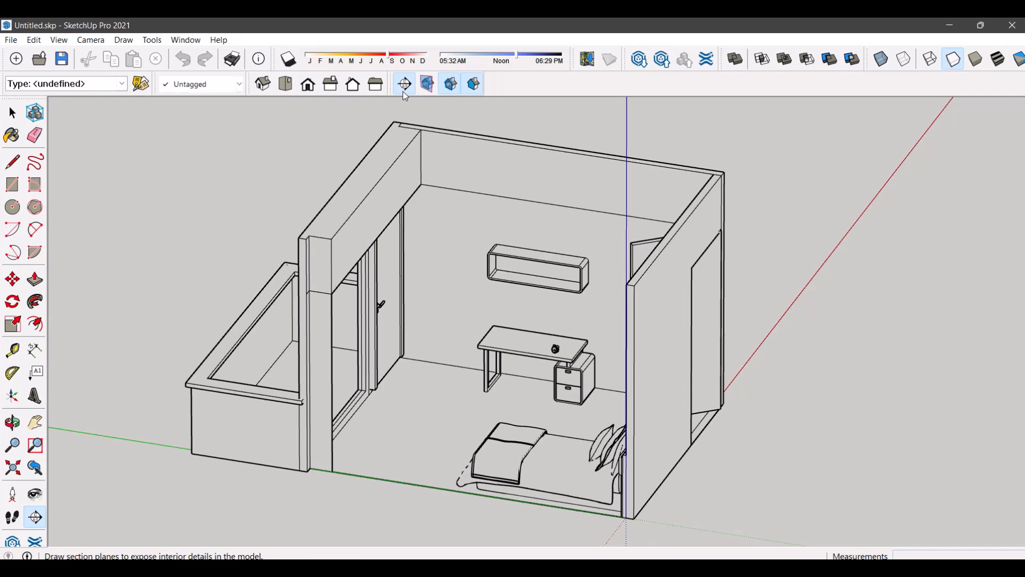
{"action": "left_click", "coordinate": [404, 83]}
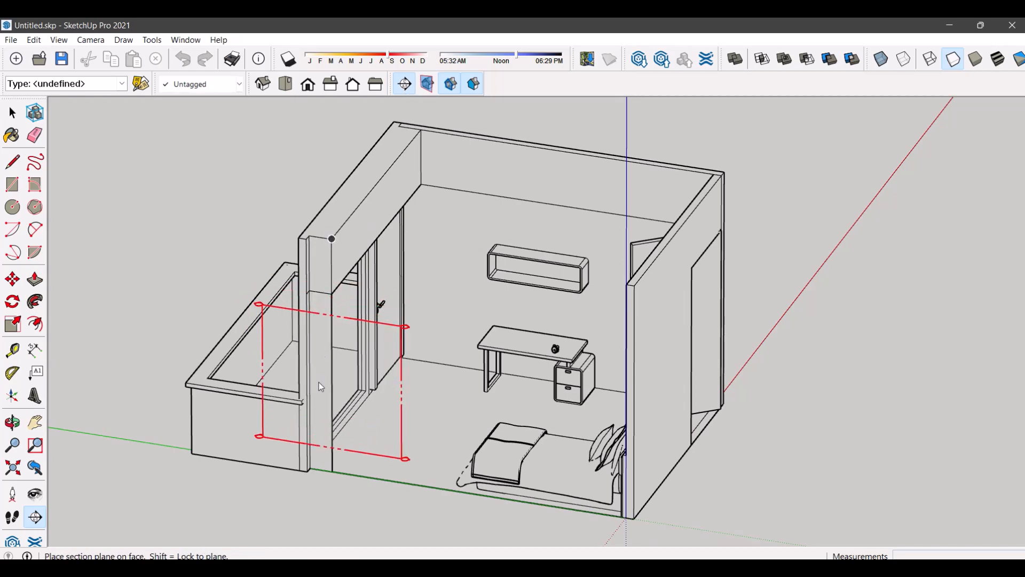
{"action": "left_click", "coordinate": [320, 385]}
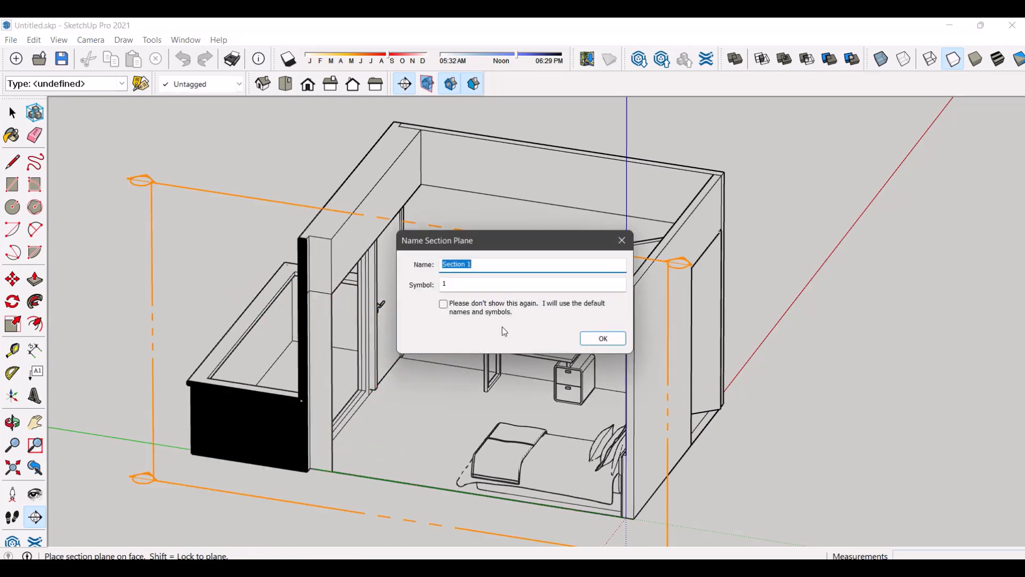
{"action": "left_click", "coordinate": [601, 338]}
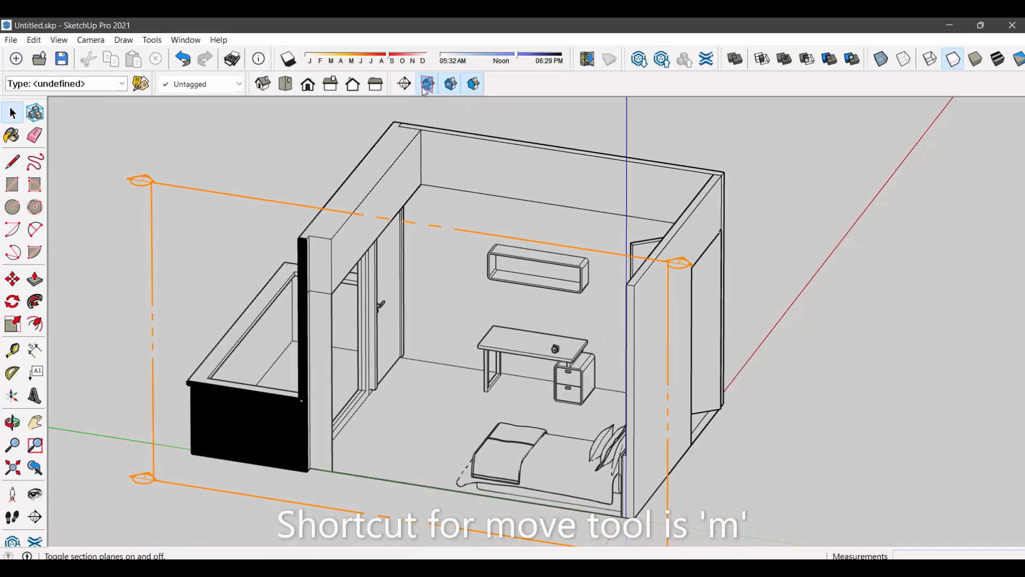
{"action": "left_click", "coordinate": [451, 84]}
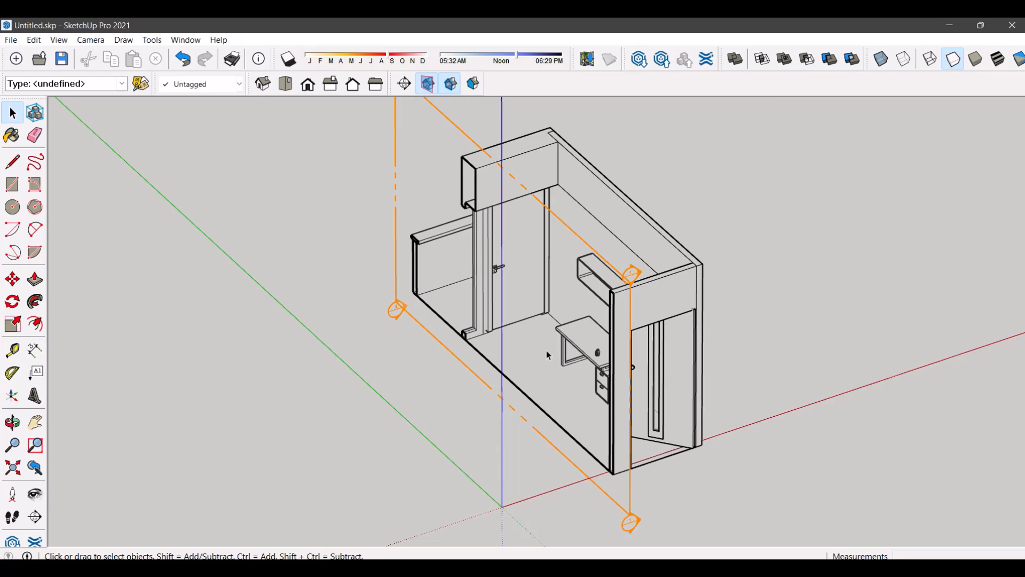
Orbit the sectioned room, then switch to the Top view
{"action": "left_click_drag", "start_coordinate": [549, 354], "coordinate": [824, 252]}
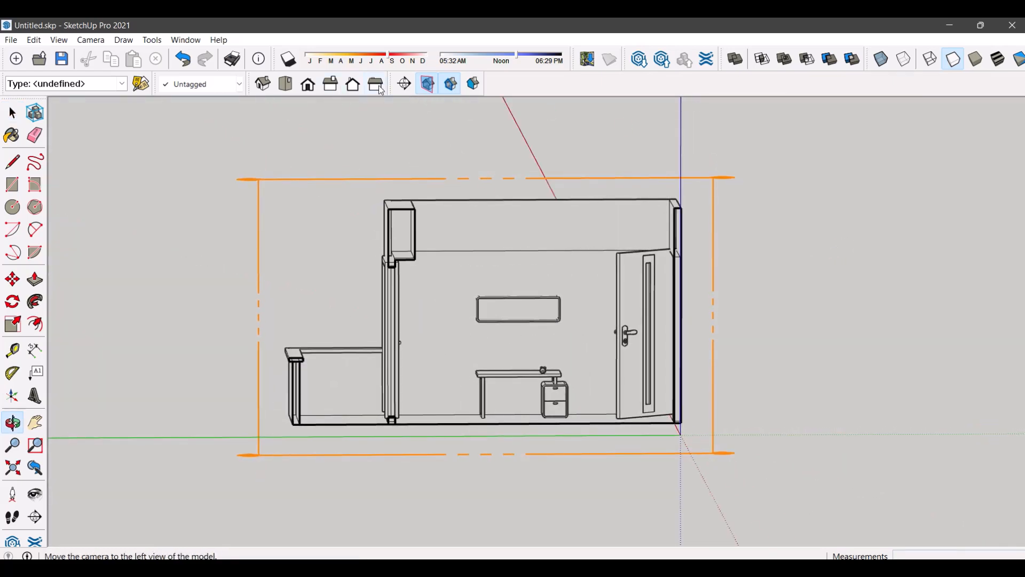
{"action": "left_click", "coordinate": [375, 84]}
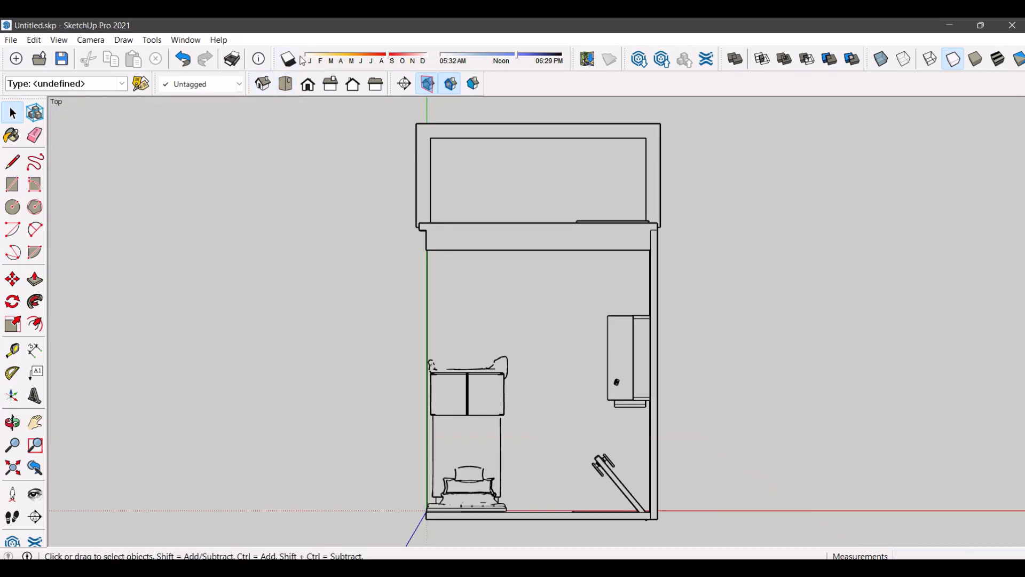
{"action": "mouse_move", "coordinate": [287, 60]}
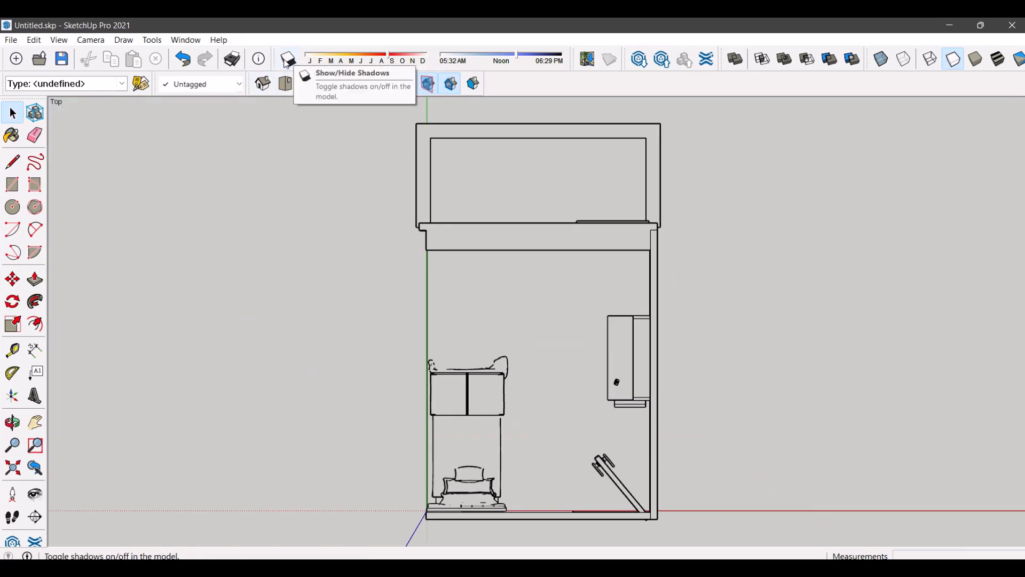
Turn on sun shadows and drag the time slider to early morning and back
{"action": "left_click", "coordinate": [287, 59]}
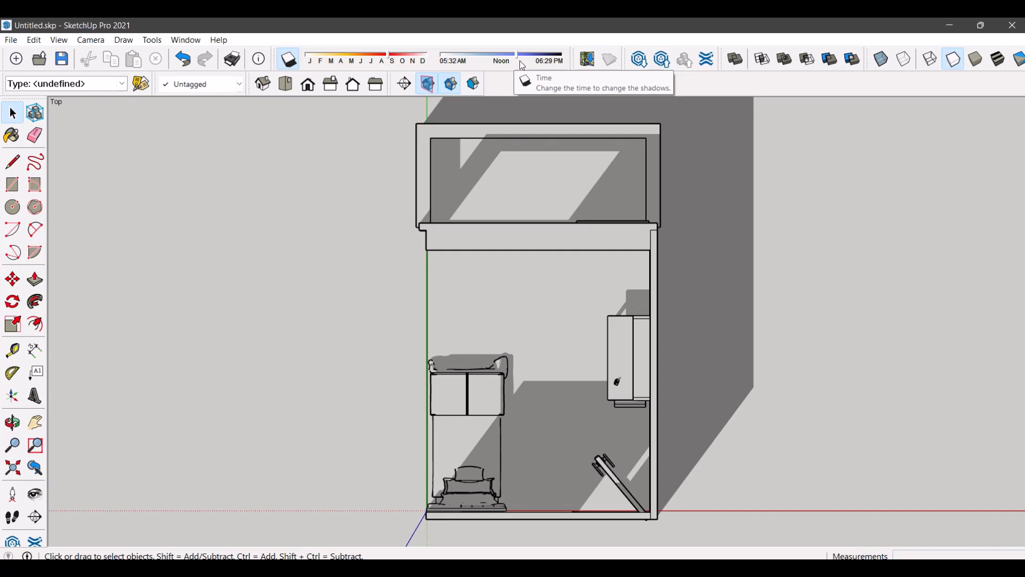
{"action": "mouse_move", "coordinate": [371, 60]}
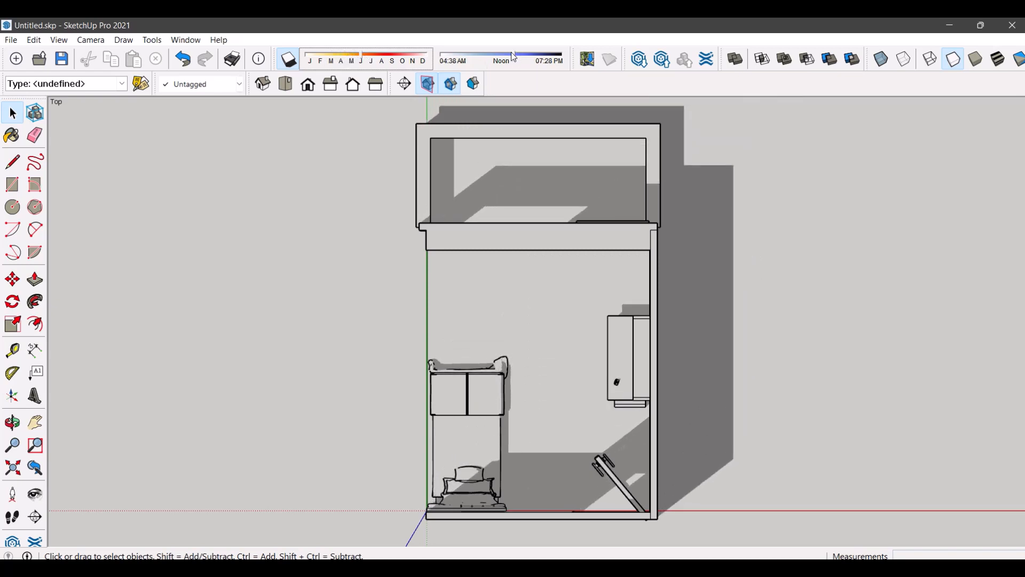
{"action": "left_click_drag", "start_coordinate": [514, 53], "coordinate": [445, 54]}
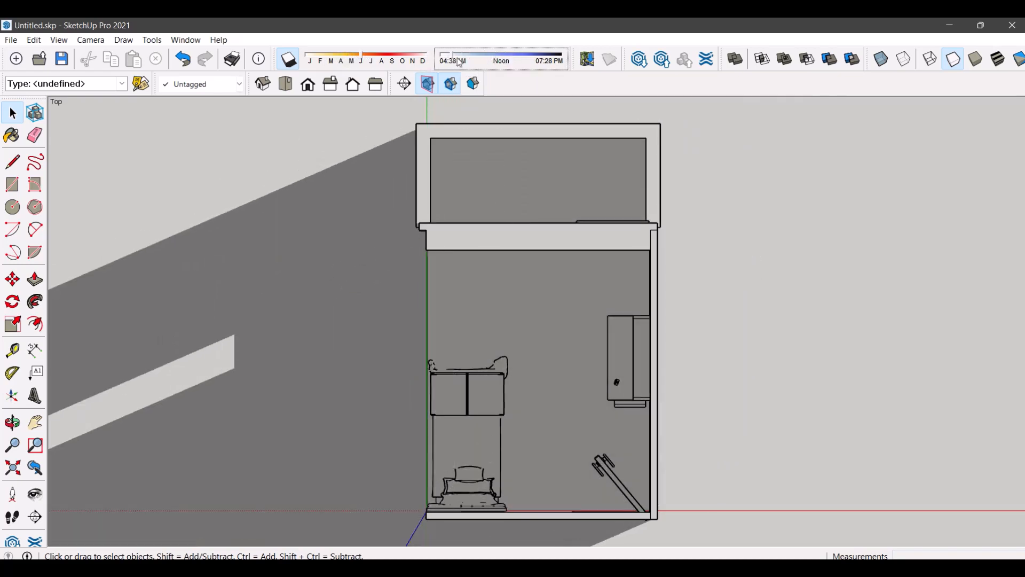
{"action": "left_click_drag", "start_coordinate": [458, 54], "coordinate": [514, 53]}
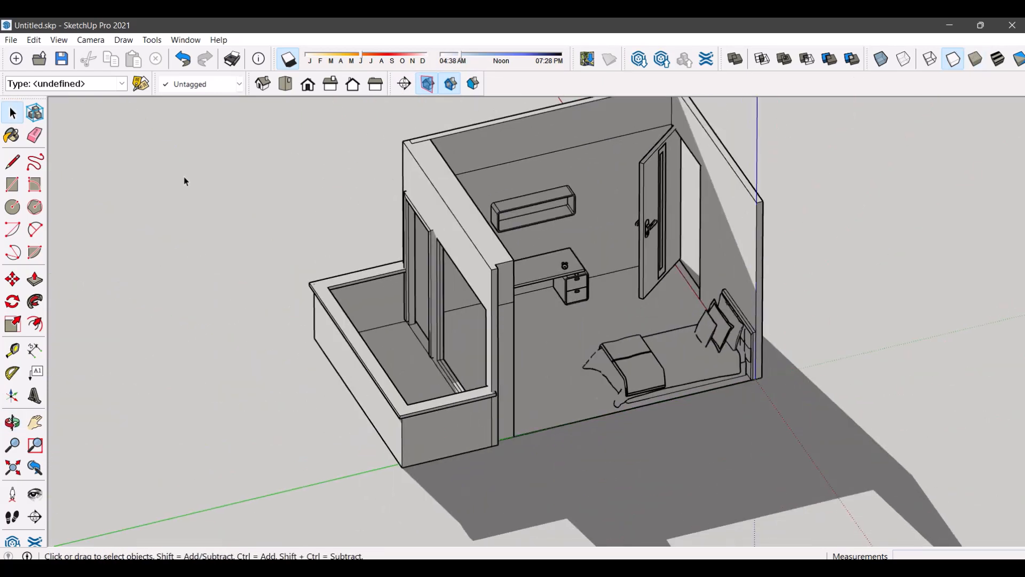
{"action": "left_click", "coordinate": [90, 39]}
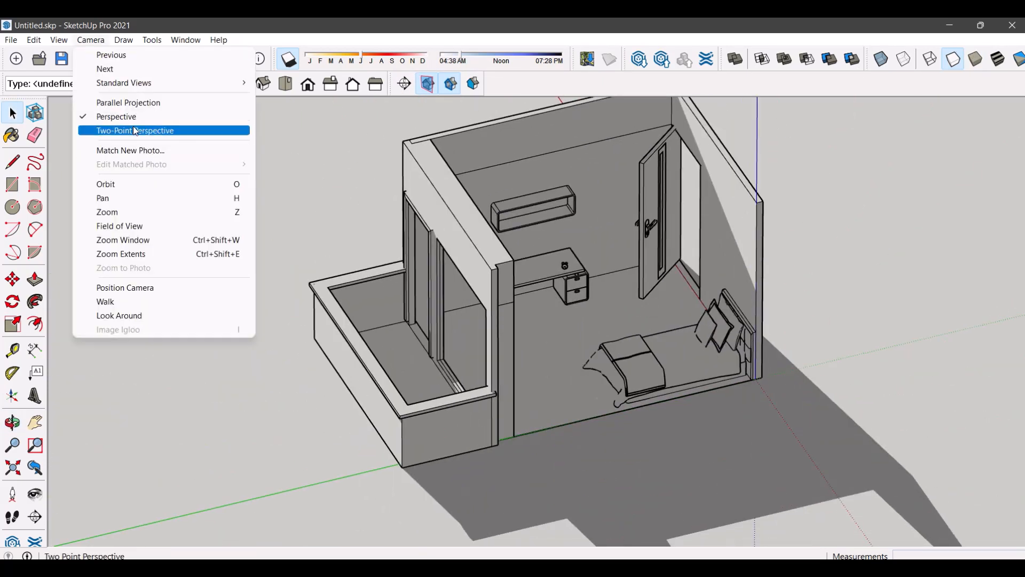